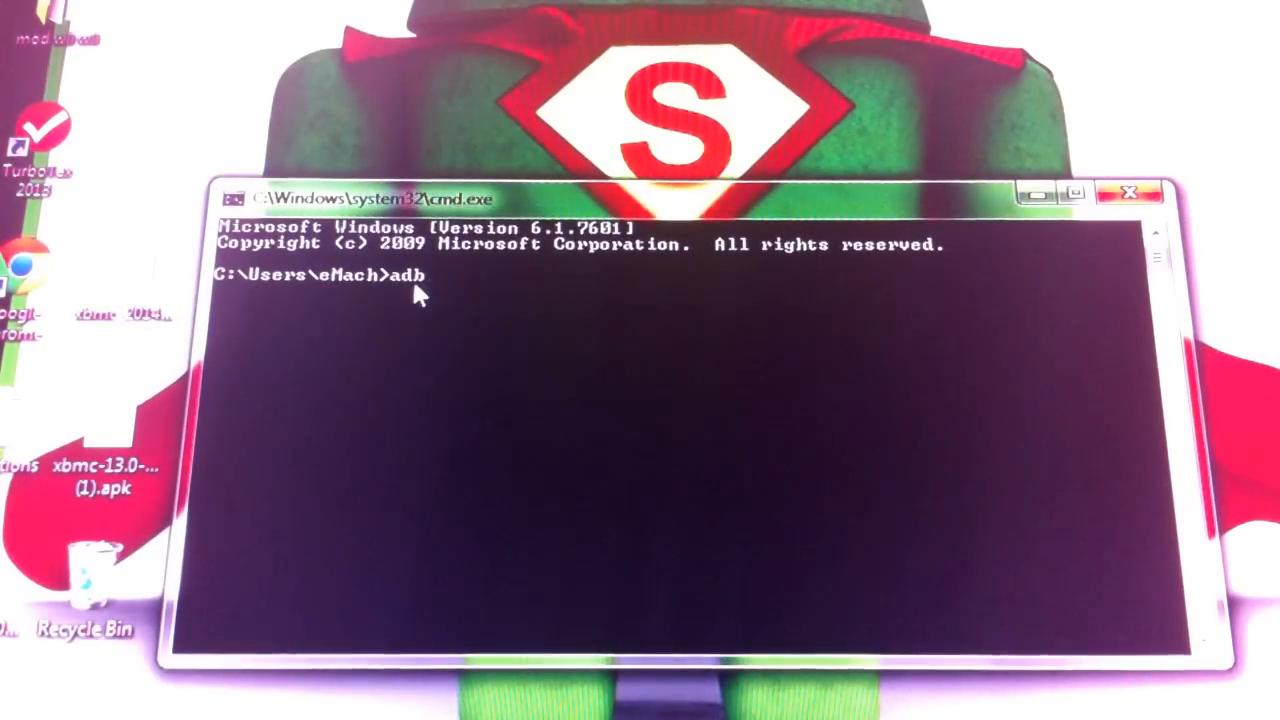
Run 'adb kill-server' to shut down the running ADB server
{"action": "type", "text": "kill-d"}
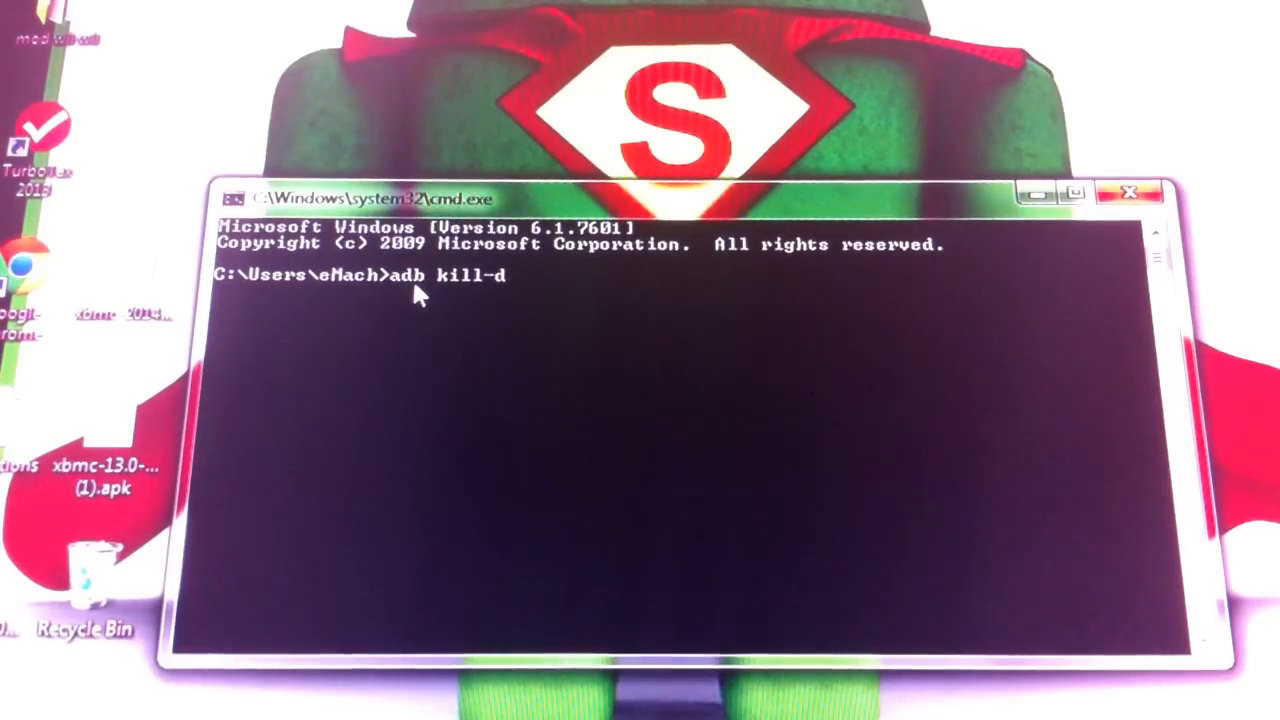
{"action": "type", "text": "erver"}
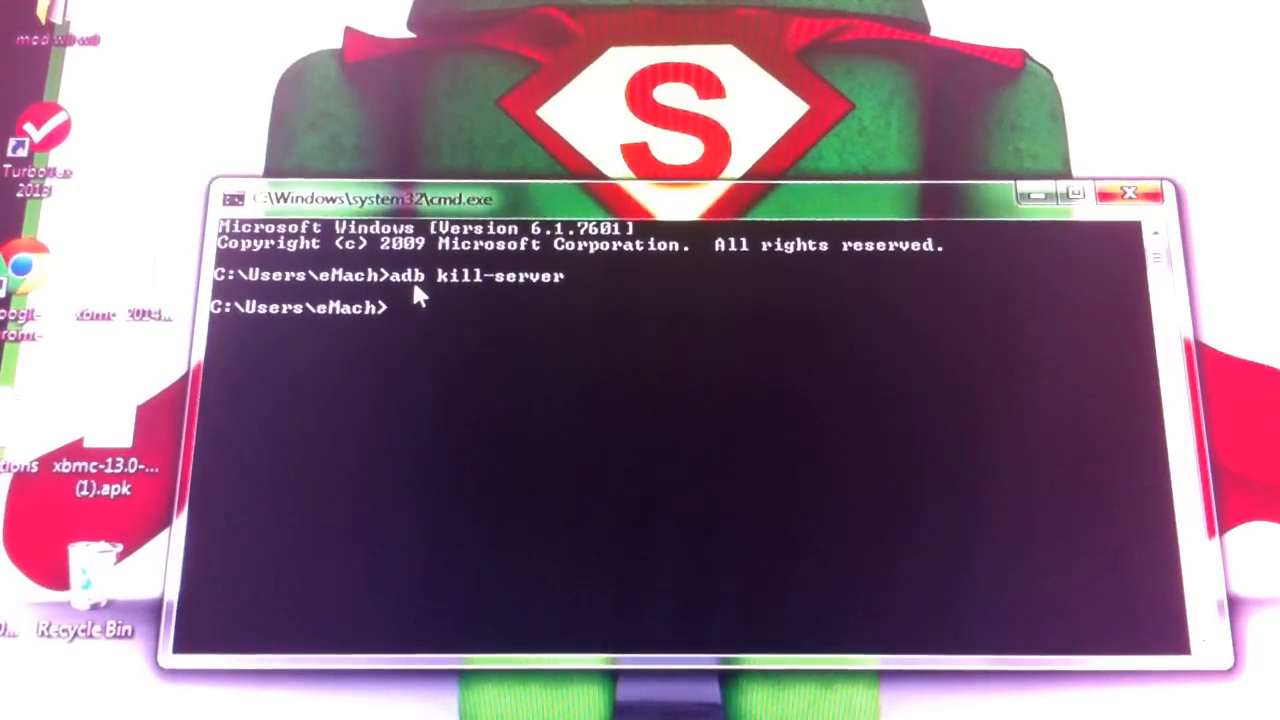
Run 'adb start-server' so the daemon starts successfully on port 5037
{"action": "type", "text": "adb start"}
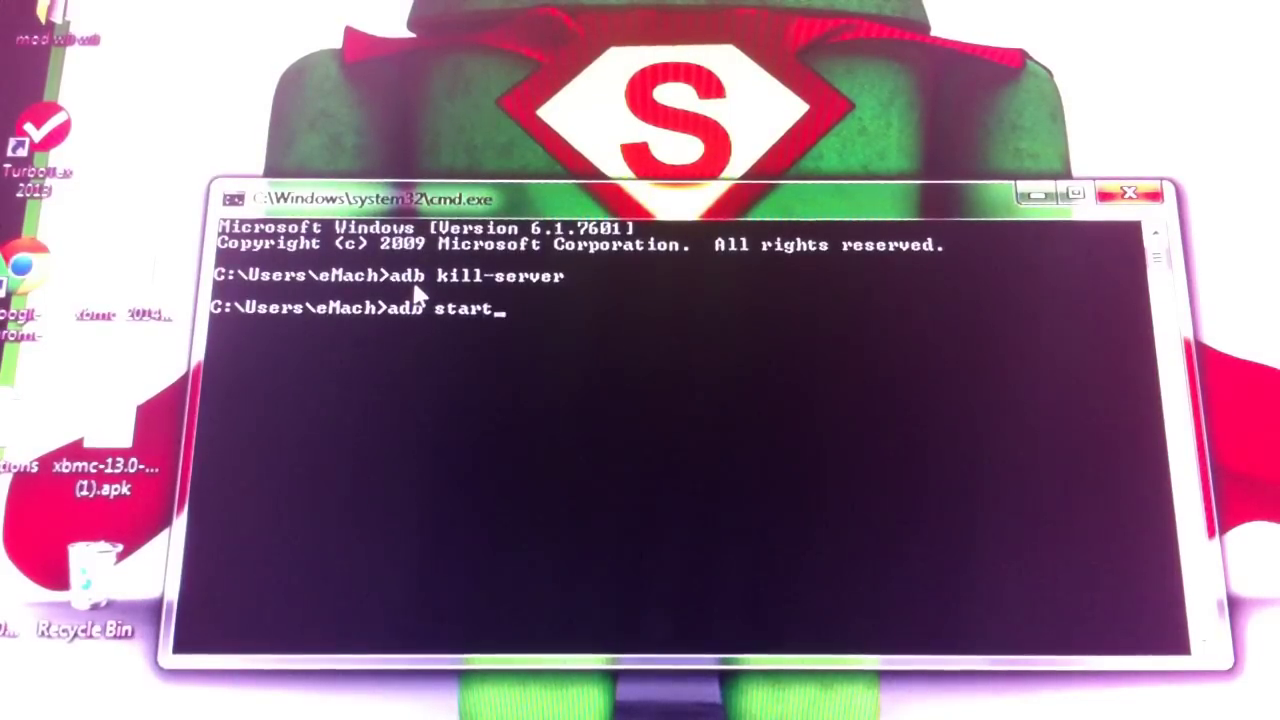
{"action": "type", "text": "-server"}
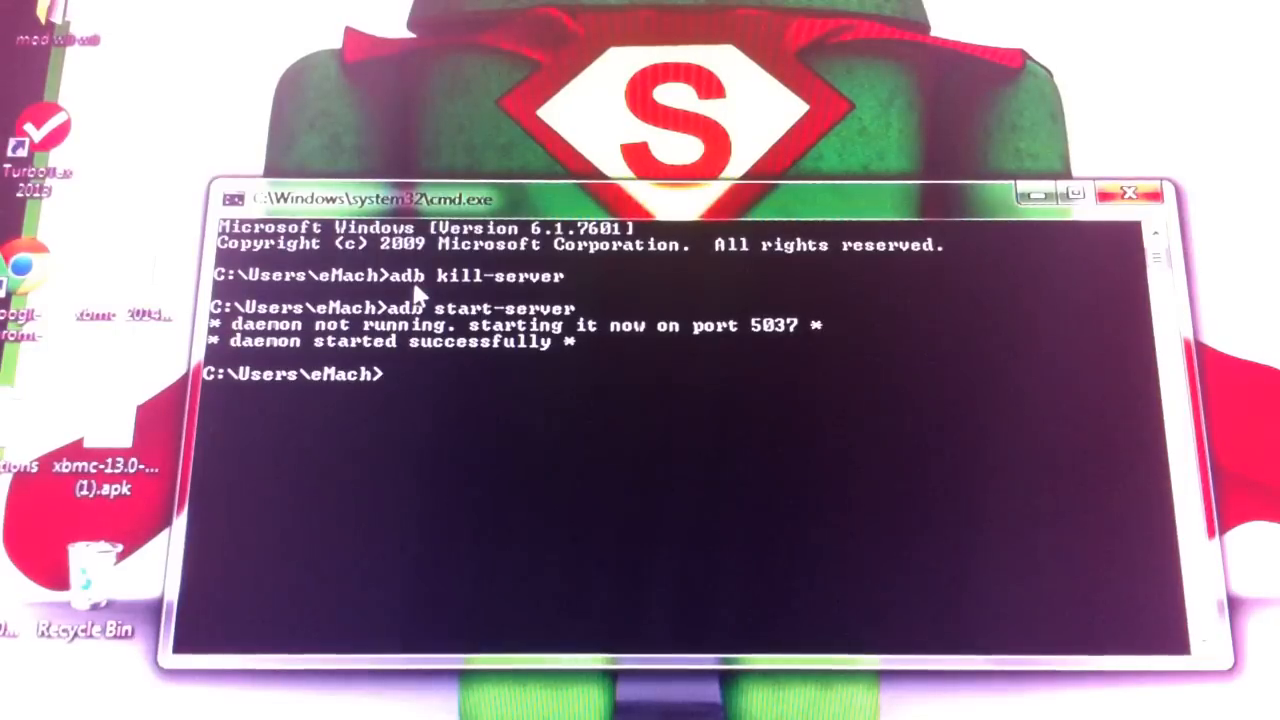
Run 'adb connect 192.168.0.139' to connect ADB to the Fire TV on port 5555
{"action": "type", "text": "adb connect 192.168.0.139"}
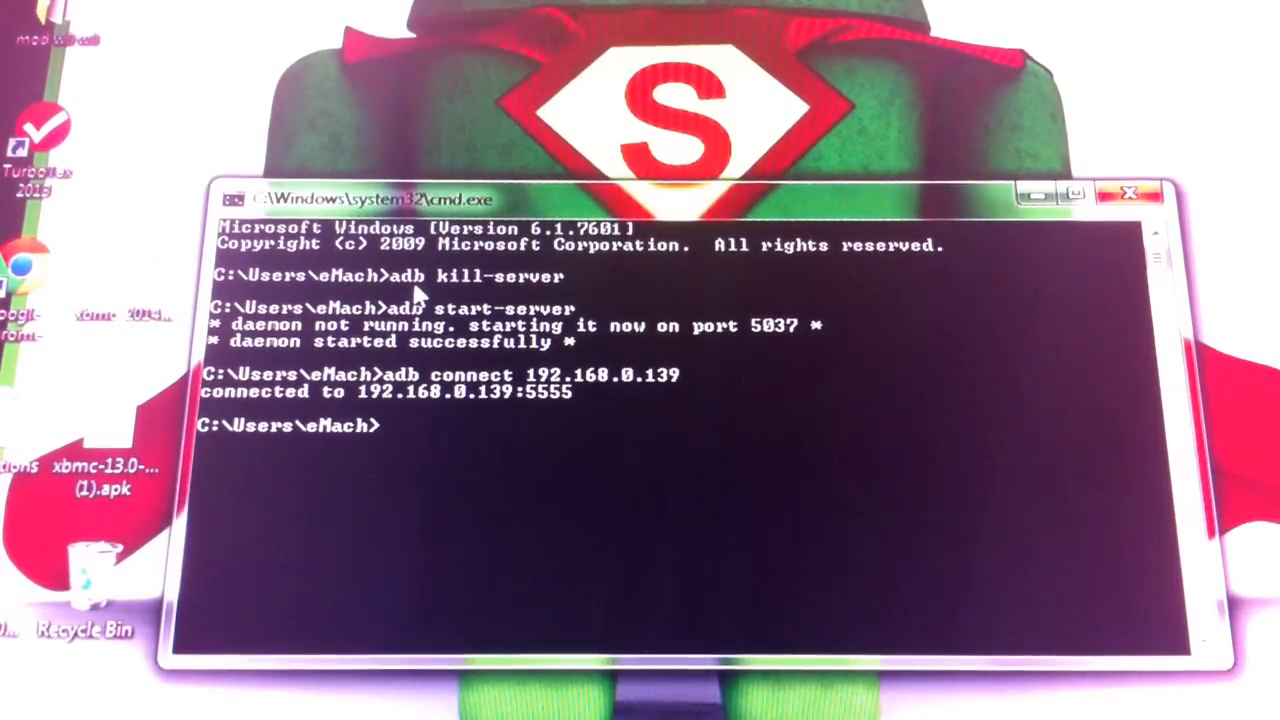
Run 'adb.exe install C:\Users\eMach\Desktop\Rom_Buddy_2.5.apk' to install the APK on the device
{"action": "type", "text": "a"}
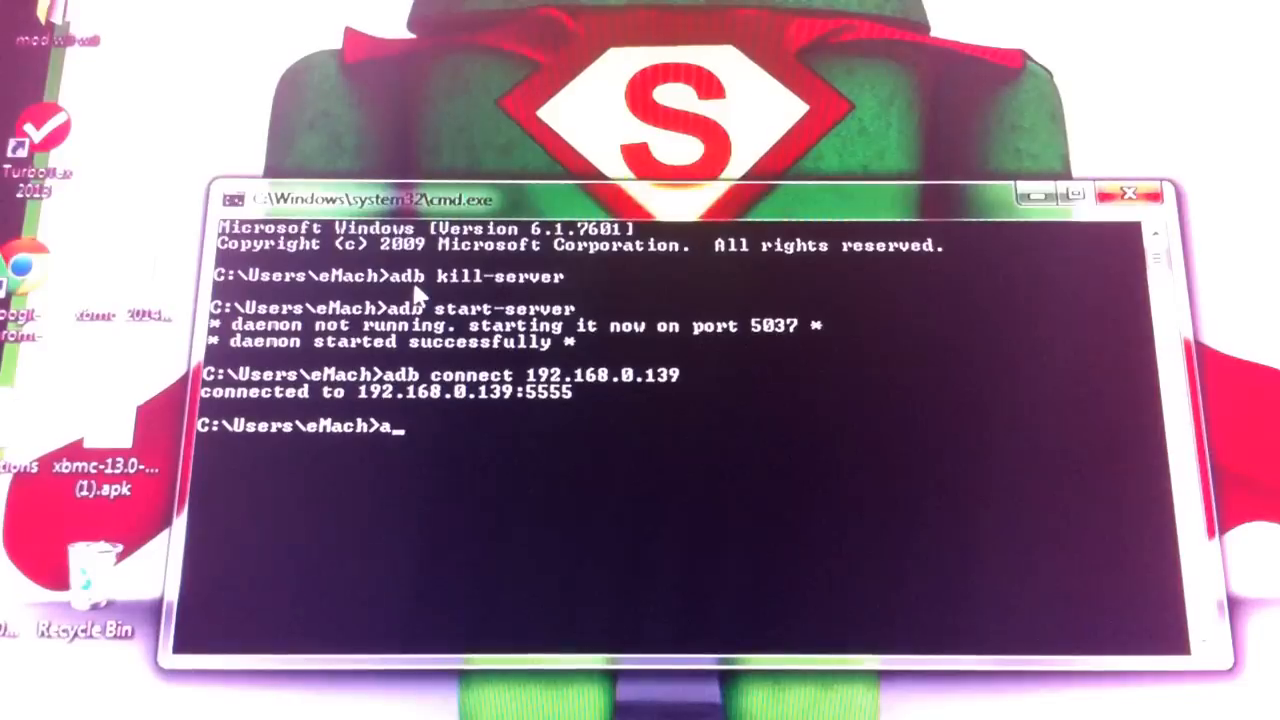
{"action": "type", "text": "db"}
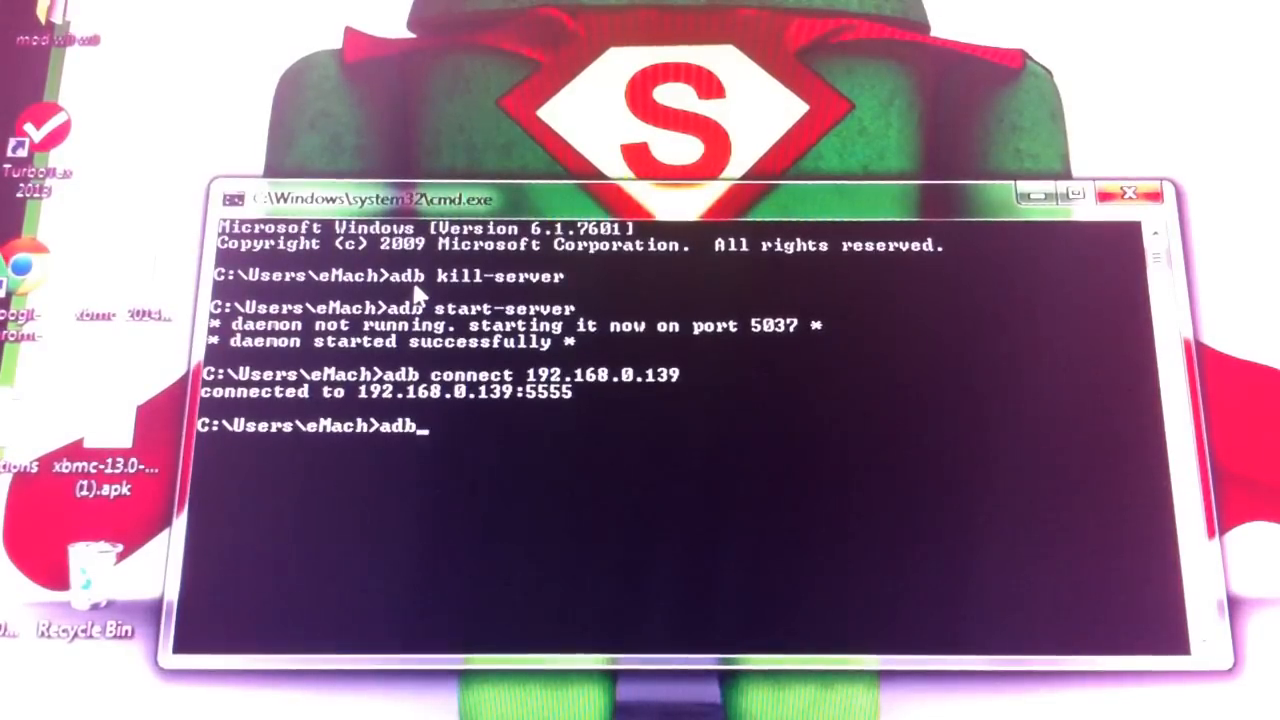
{"action": "type", "text": ".e"}
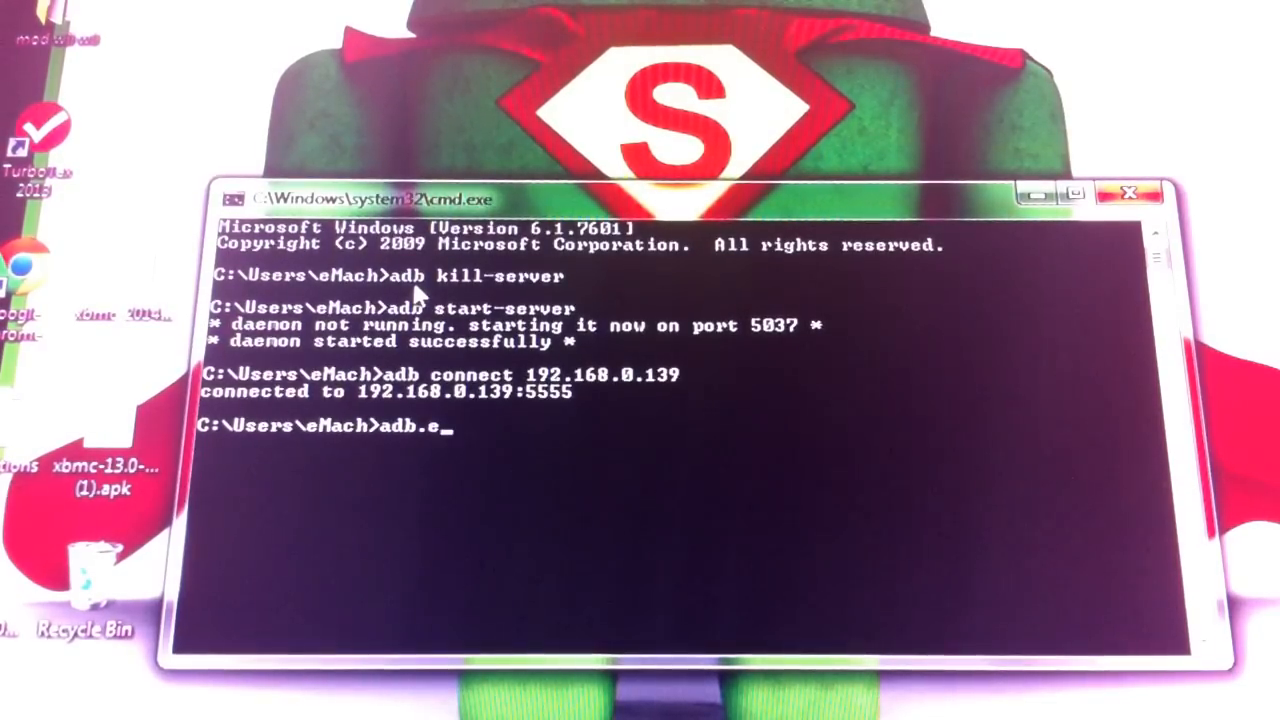
{"action": "type", "text": "xe"}
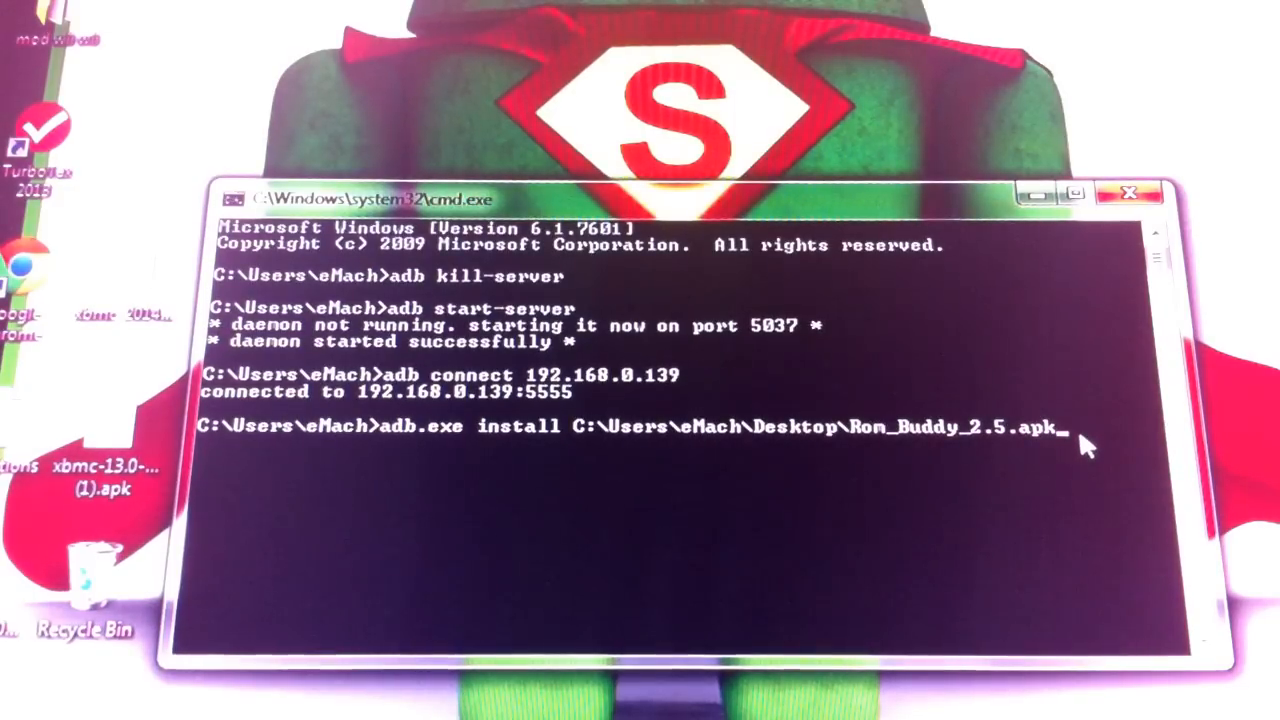
{"action": "key", "text": "enter"}
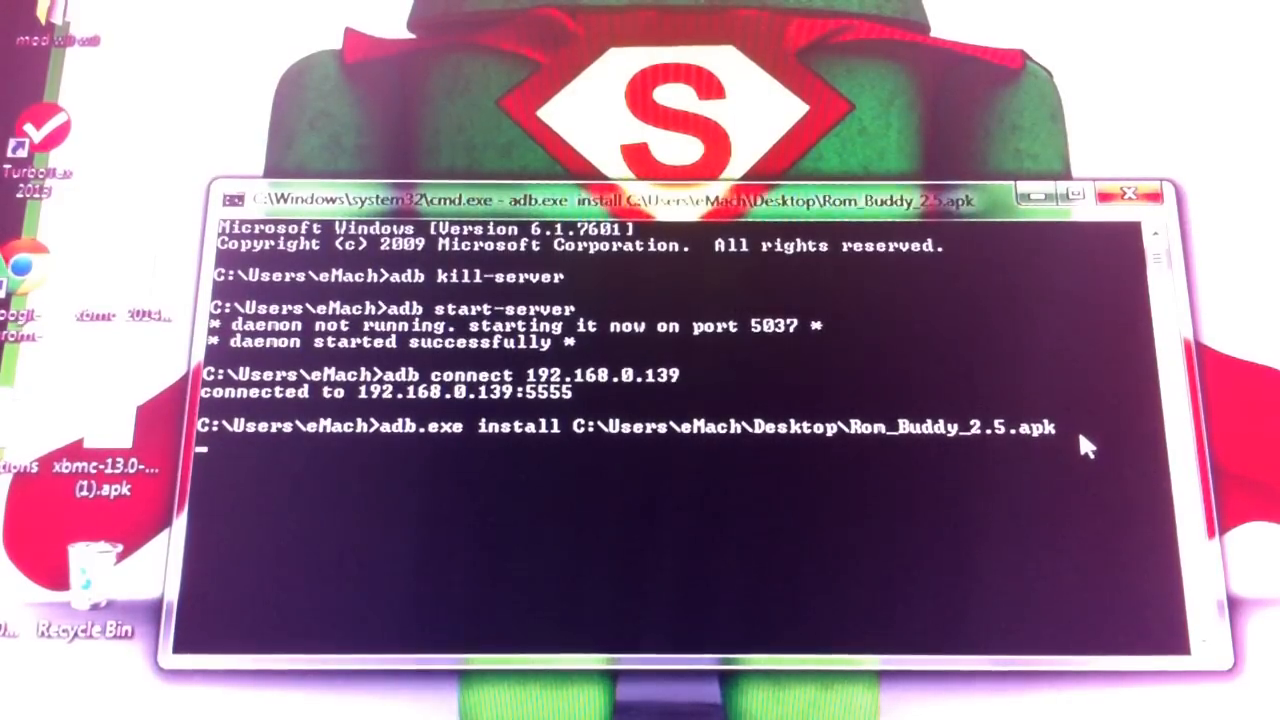